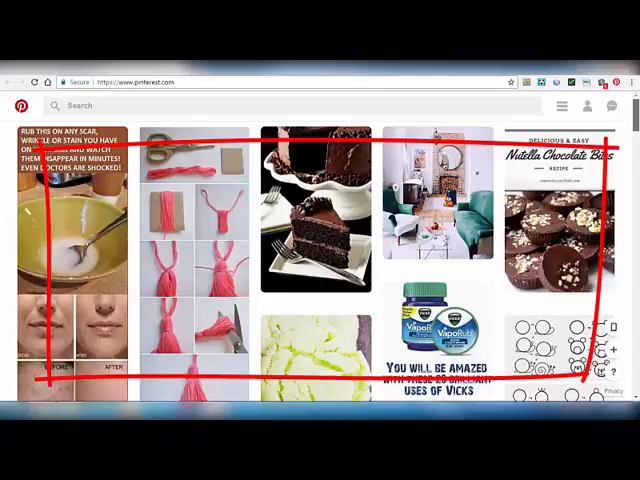
Scroll the home feed, then go to your own Pinterest profile page.
{"action": "scroll", "scroll_direction": "down", "scroll_amount": 3}
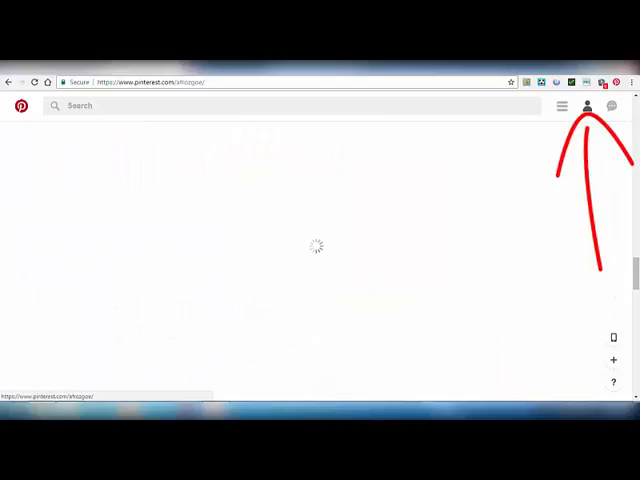
{"action": "left_click", "coordinate": [588, 106]}
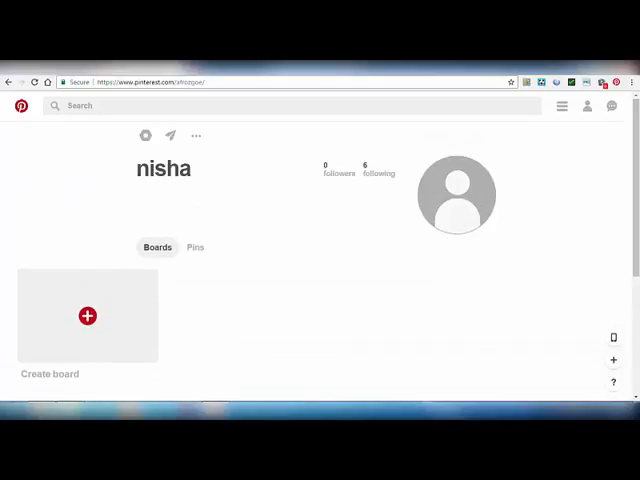
{"action": "mouse_move", "coordinate": [145, 135]}
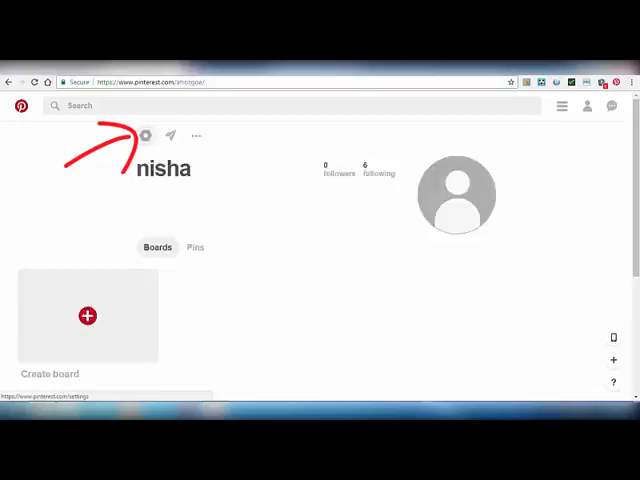
Open account settings and scroll Account basics down to the Deactivate account option.
{"action": "left_click", "coordinate": [145, 135]}
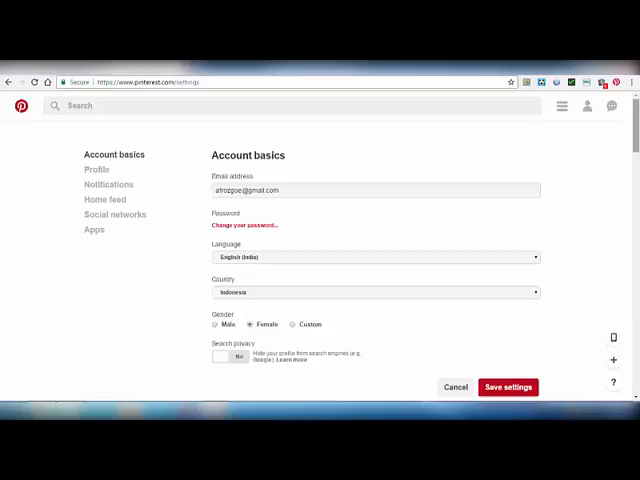
{"action": "scroll", "scroll_direction": "down", "scroll_amount": 3}
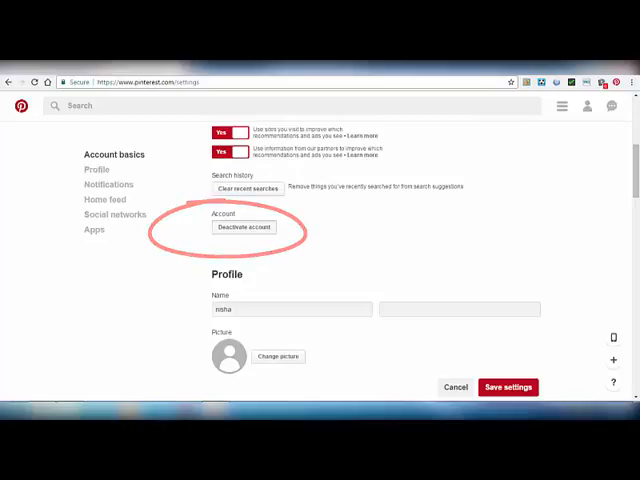
Deactivate the Pinterest account, choosing Other as the leaving reason.
{"action": "left_click", "coordinate": [243, 227]}
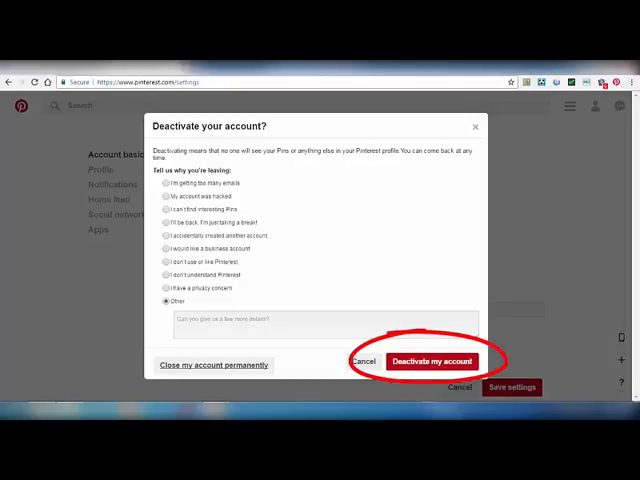
{"action": "left_click", "coordinate": [432, 361]}
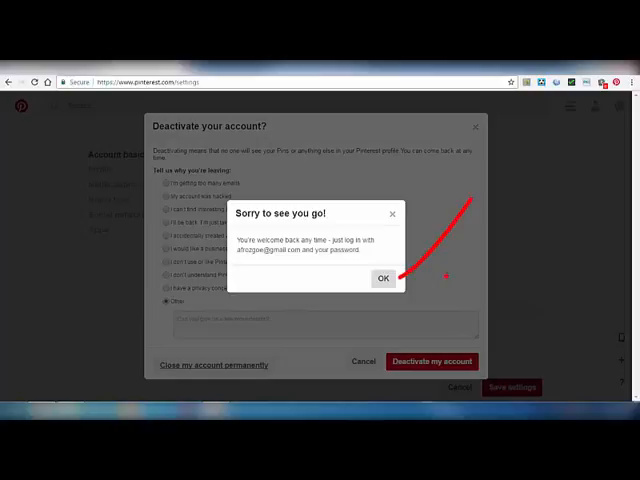
Dismiss the 'Sorry to see you go!' popup with OK.
{"action": "left_click", "coordinate": [383, 278]}
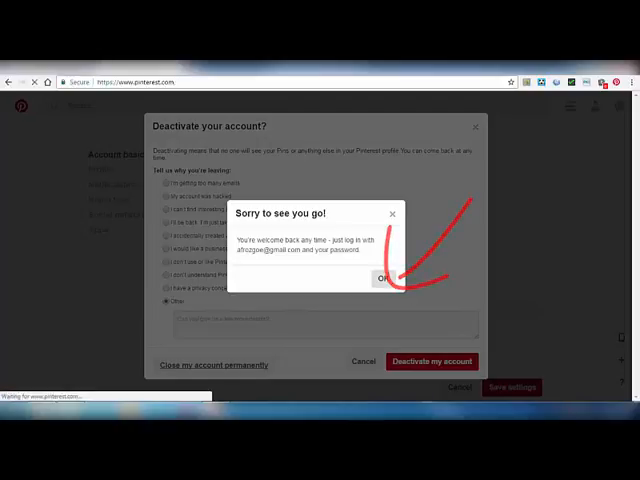
{"action": "left_click", "coordinate": [385, 278]}
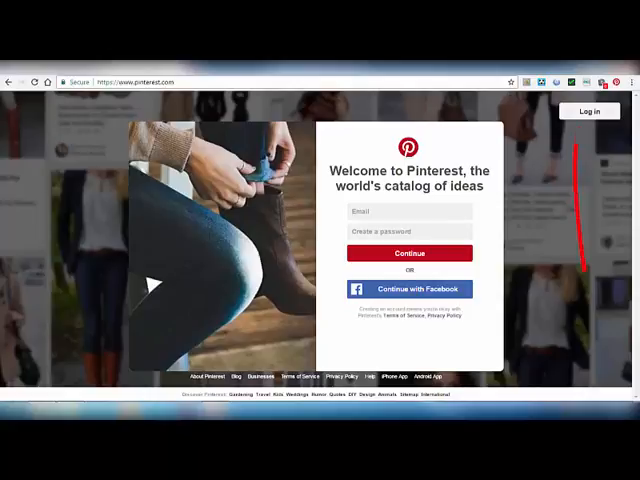
Log back in to the deactivated account with its password.
{"action": "left_click", "coordinate": [591, 111]}
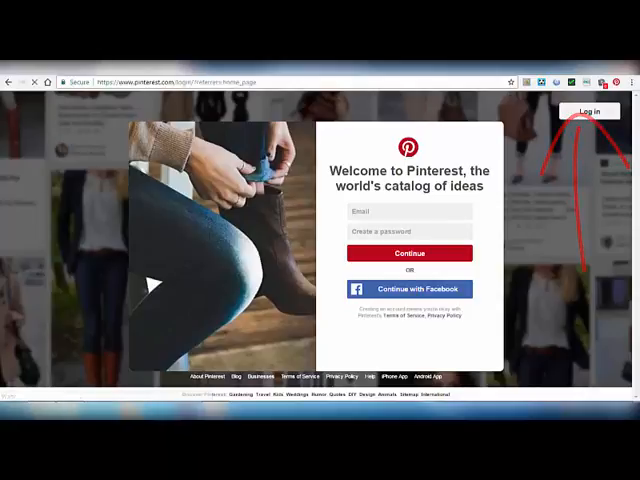
{"action": "left_click", "coordinate": [592, 110]}
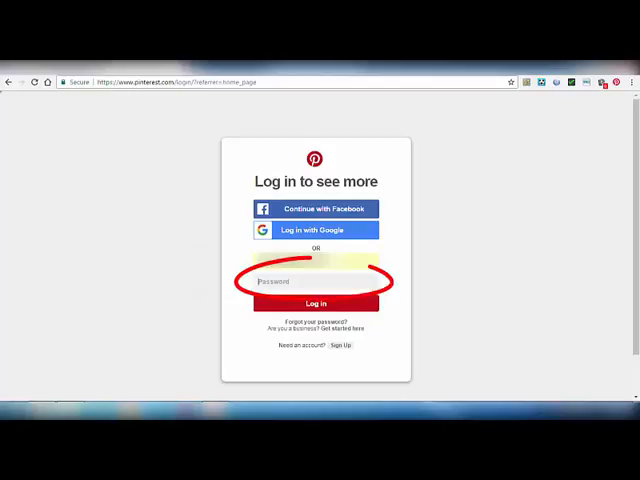
{"action": "left_click", "coordinate": [316, 282]}
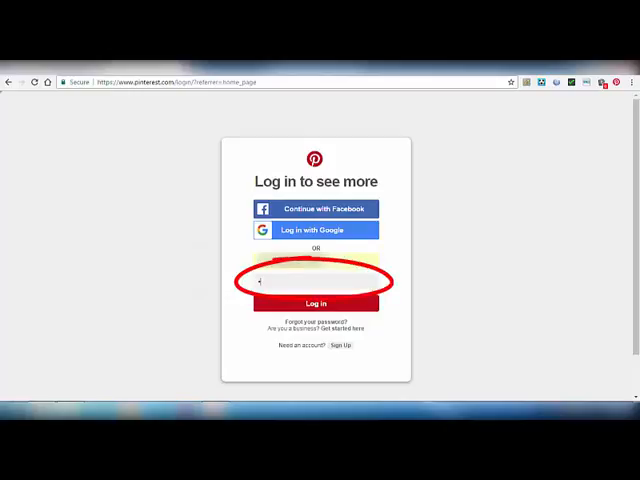
{"action": "type", "text": "•••"}
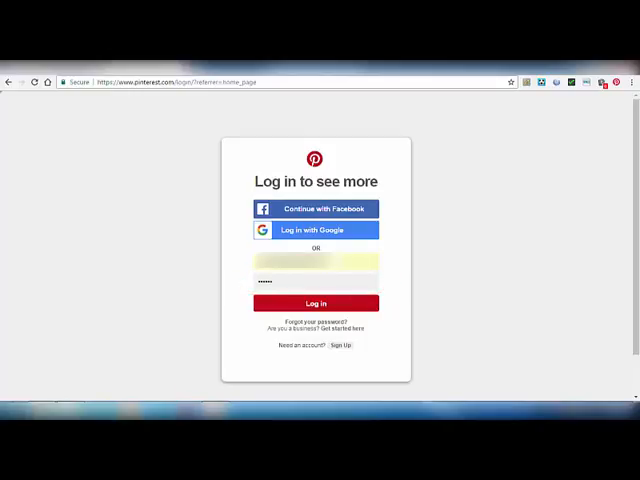
{"action": "left_click", "coordinate": [316, 303]}
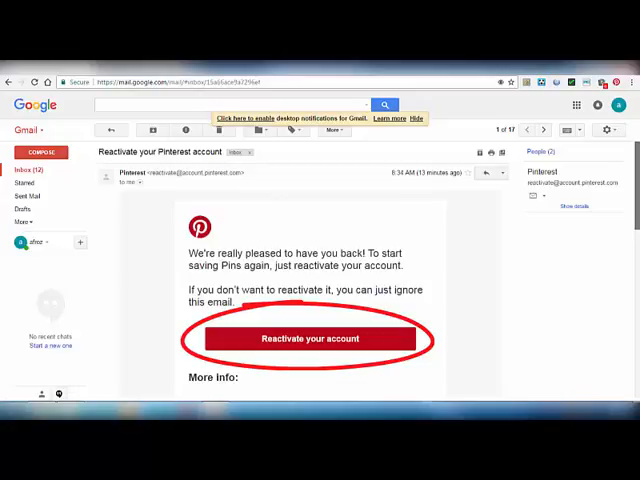
Scroll through the Gmail reactivation email to reach its Reactivate your account button.
{"action": "scroll", "scroll_direction": "down", "scroll_amount": 3}
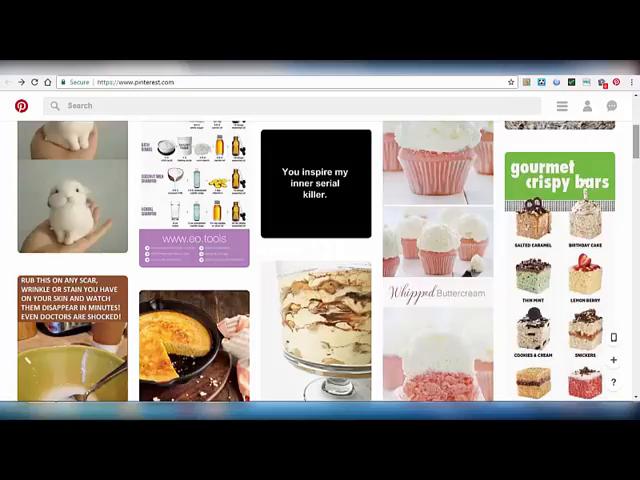
Scroll down the reactivated account's home feed to browse more pins.
{"action": "scroll", "scroll_direction": "down", "scroll_amount": 3}
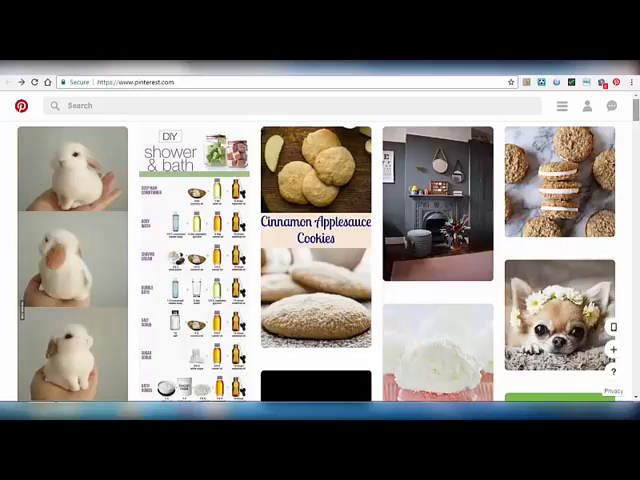
{"action": "scroll", "scroll_direction": "down", "scroll_amount": 3}
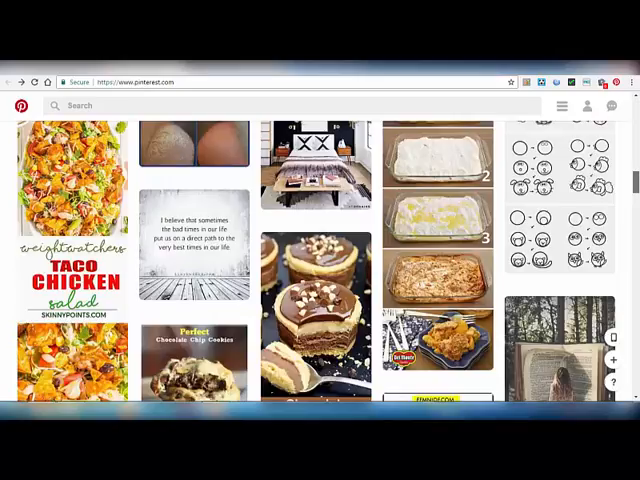